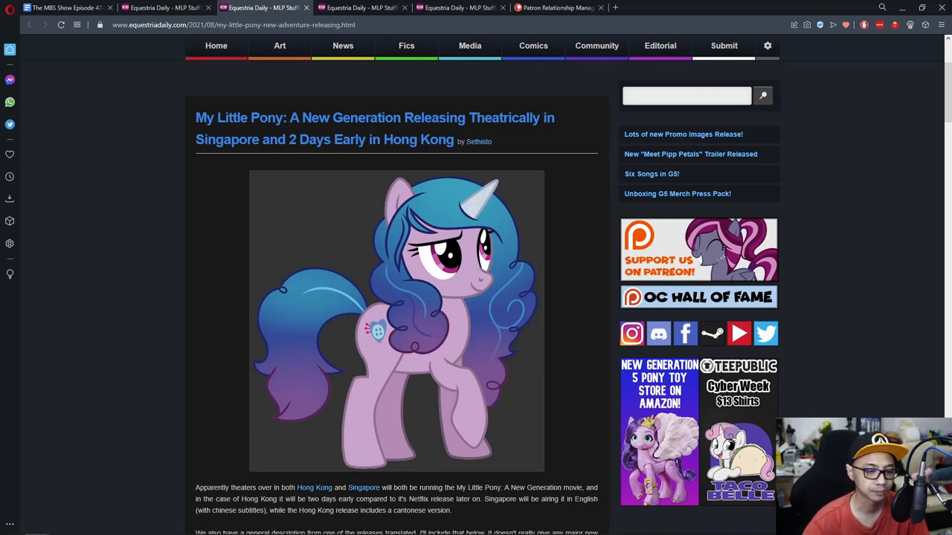
Step: Scroll to the Marble Slab and Great American Cookies G5 promo post's introduction and first images
scroll(down, 3)
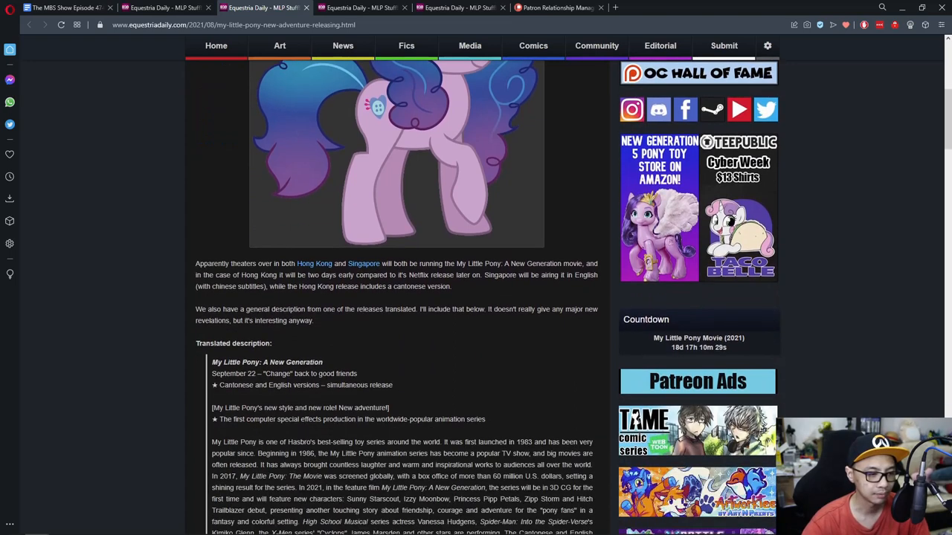
scroll(down, 3)
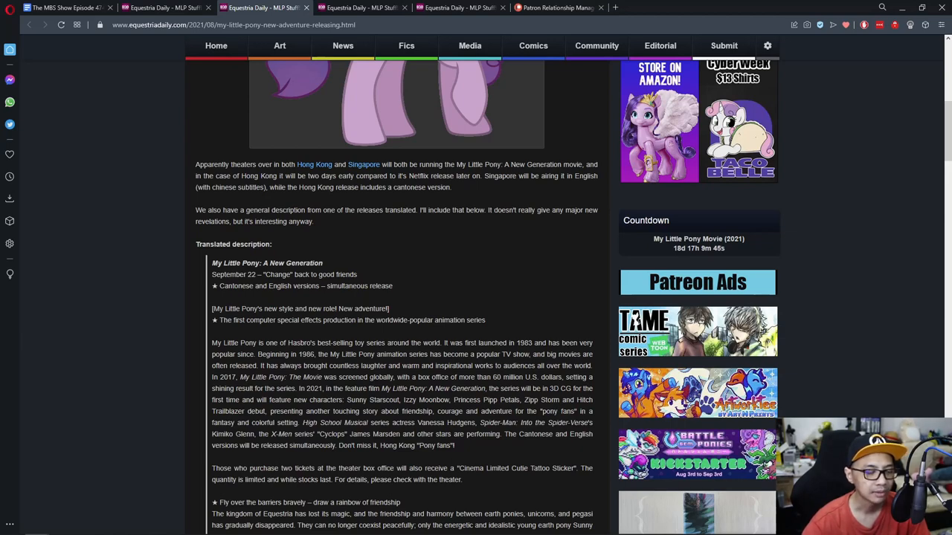
scroll(down, 3)
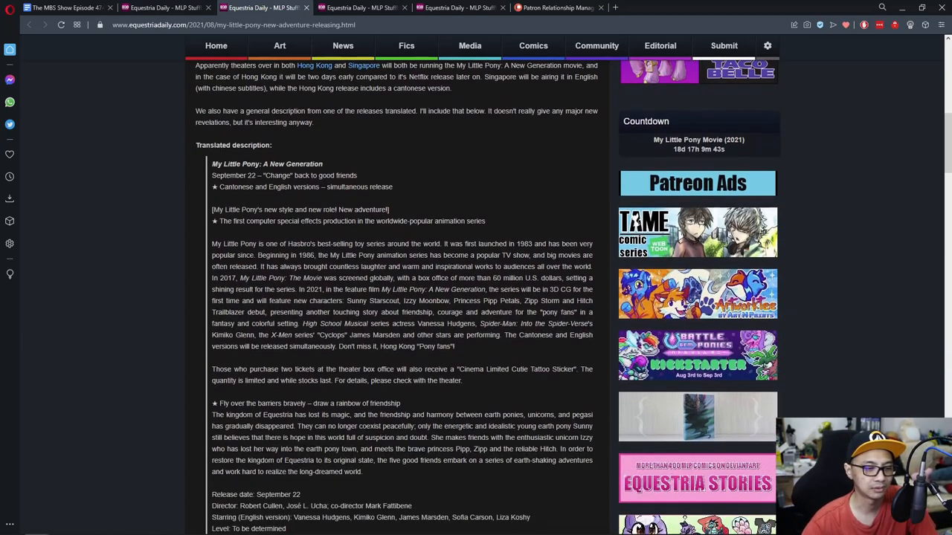
scroll(down, 3)
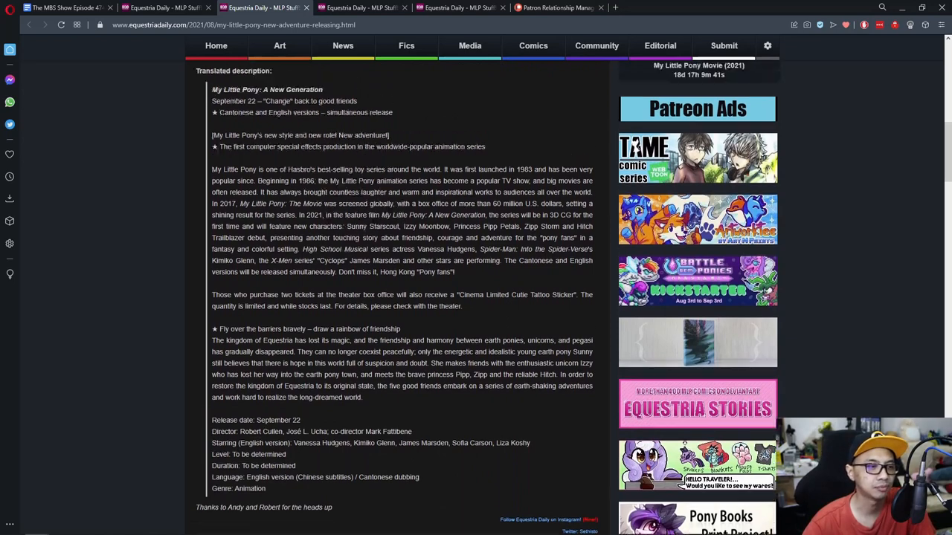
scroll(down, 3)
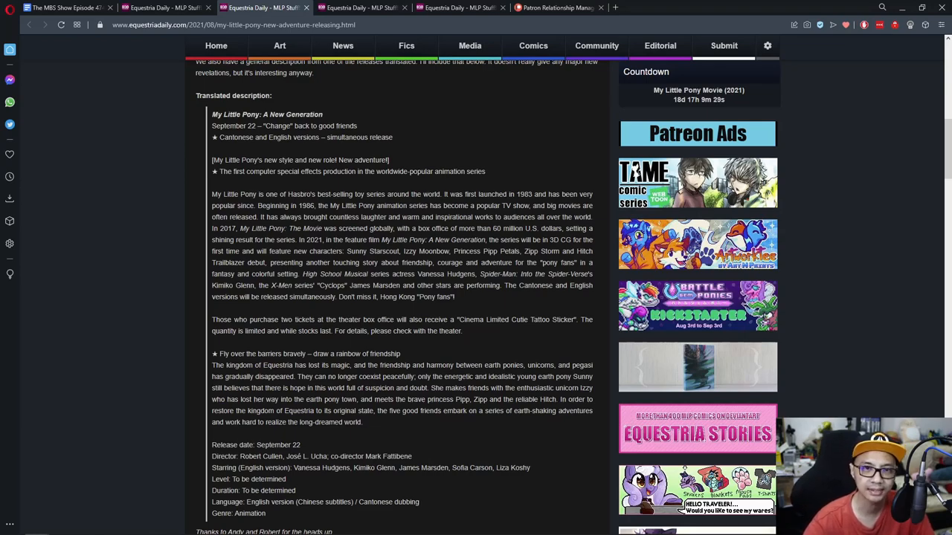
scroll(down, 3)
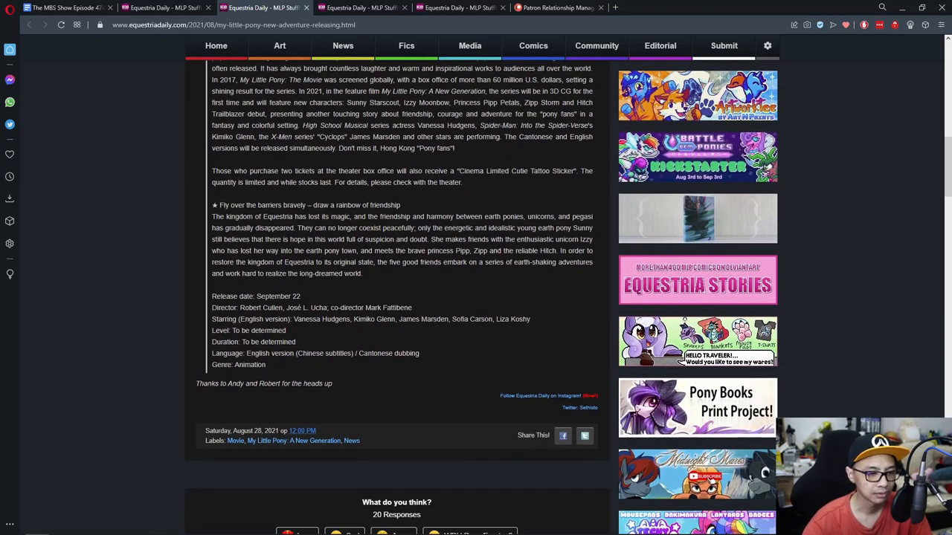
scroll(up, 3)
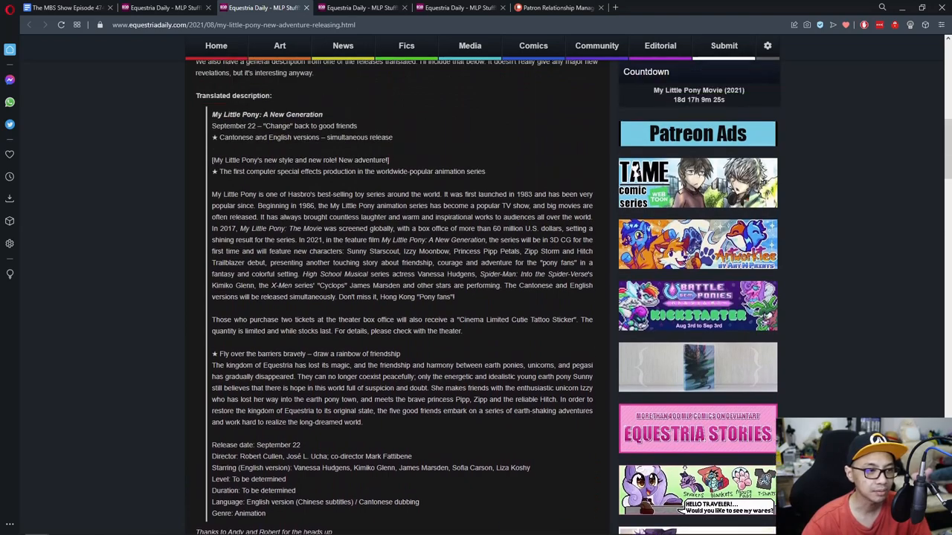
scroll(up, 3)
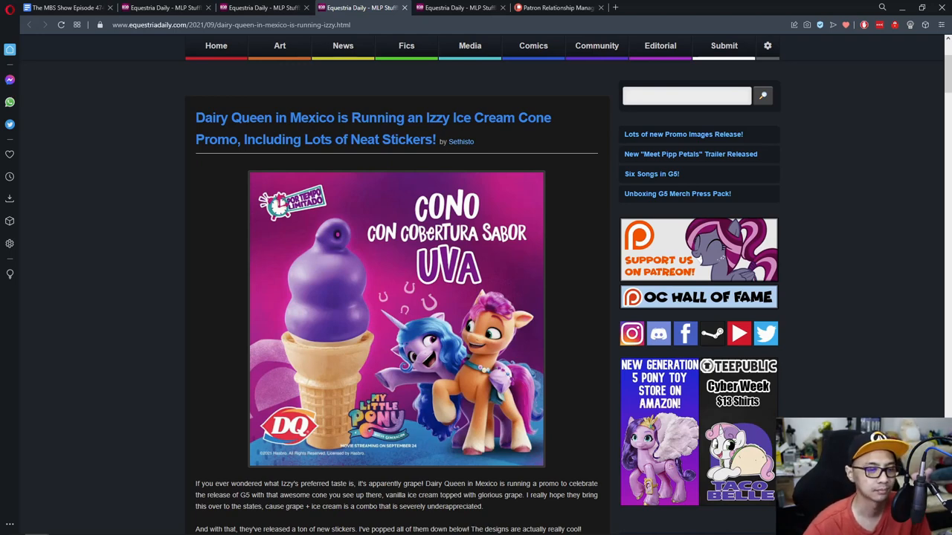
scroll(down, 3)
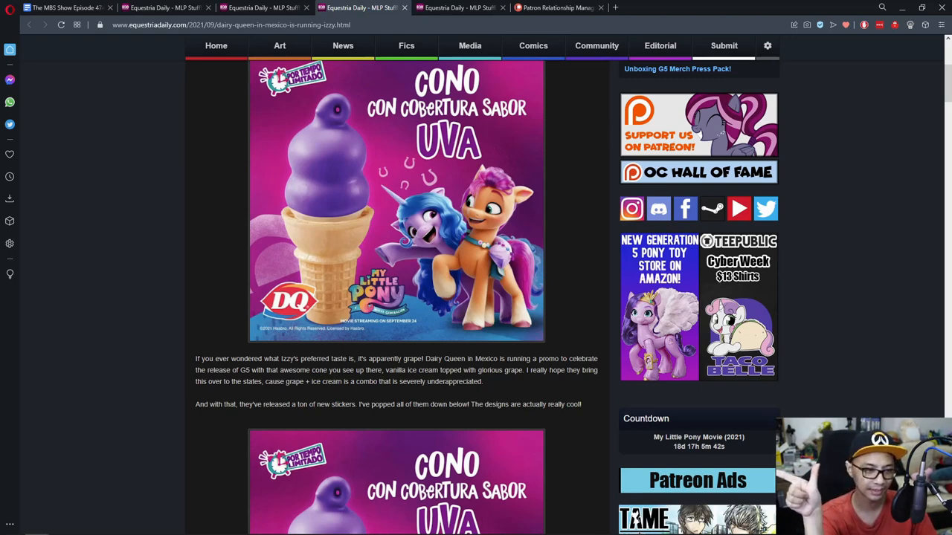
scroll(down, 3)
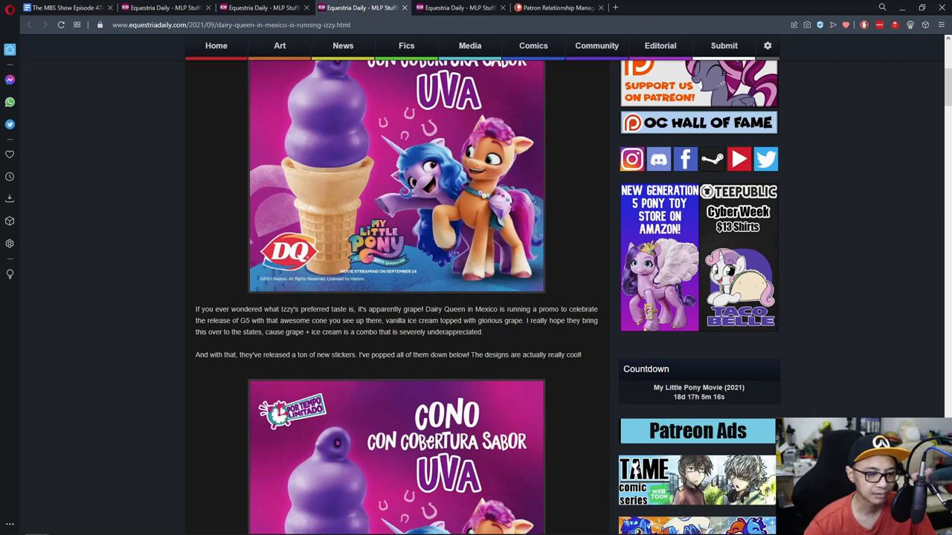
scroll(down, 3)
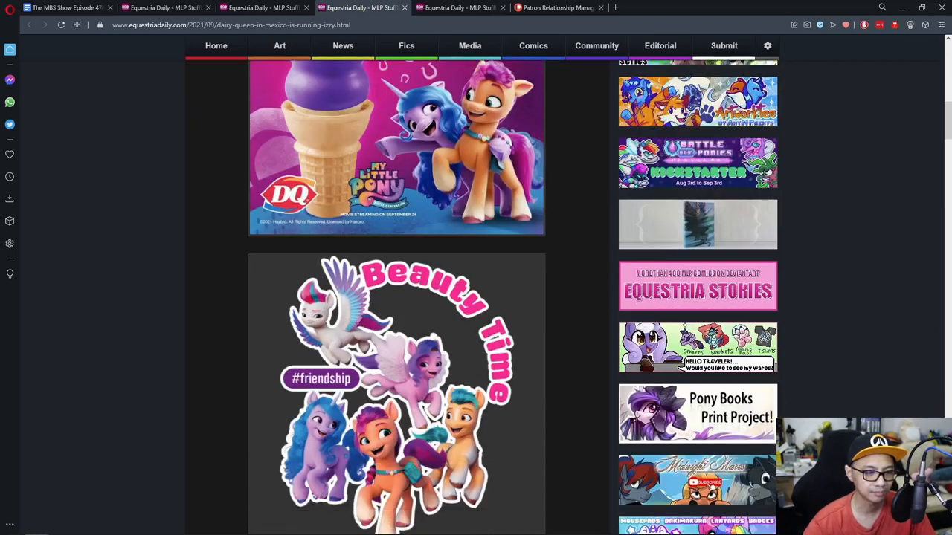
scroll(down, 3)
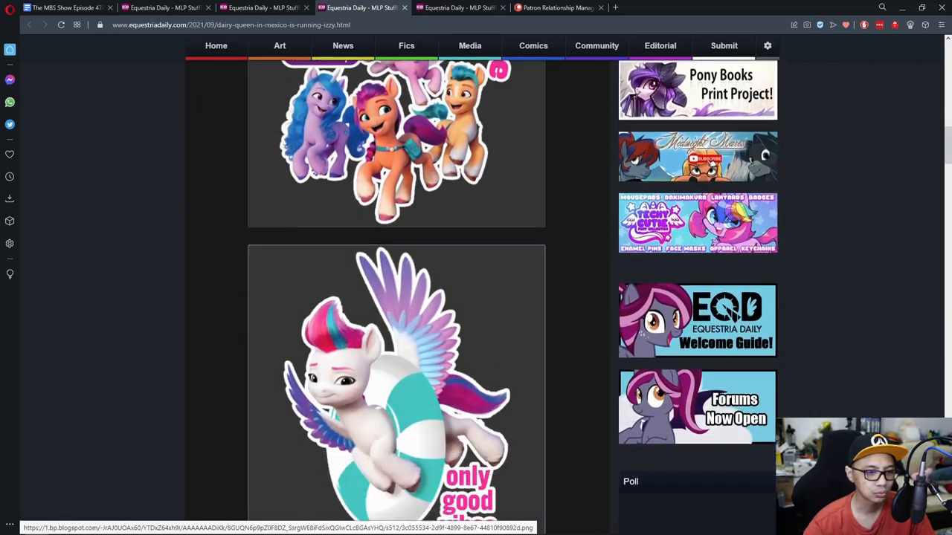
scroll(down, 3)
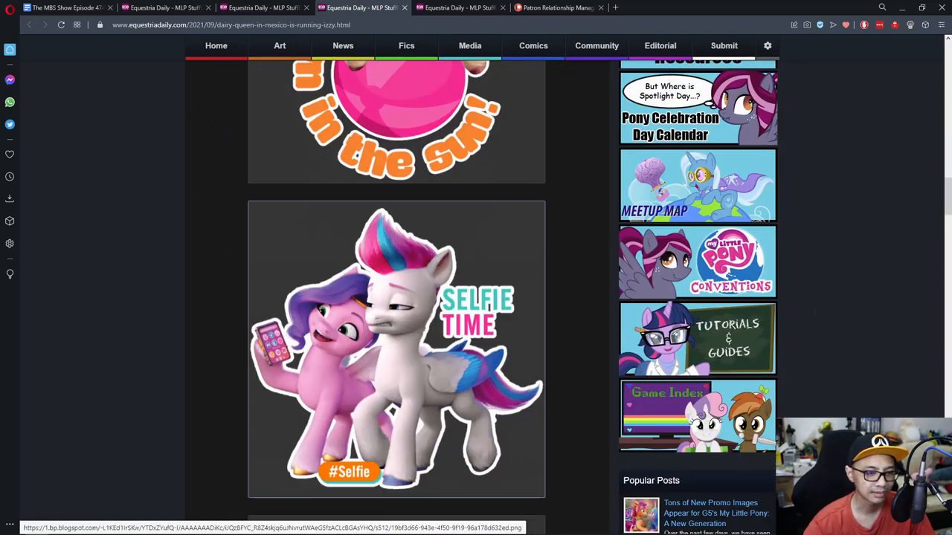
scroll(down, 3)
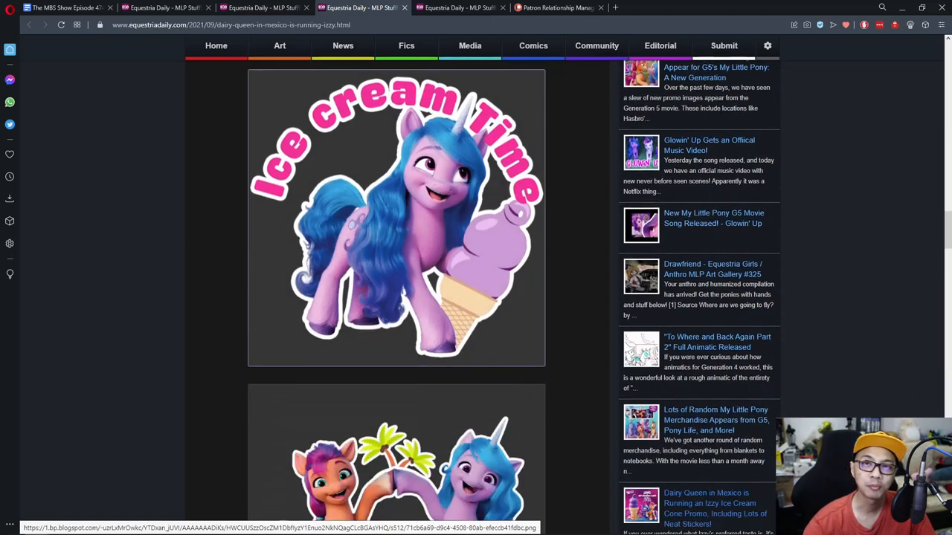
scroll(down, 3)
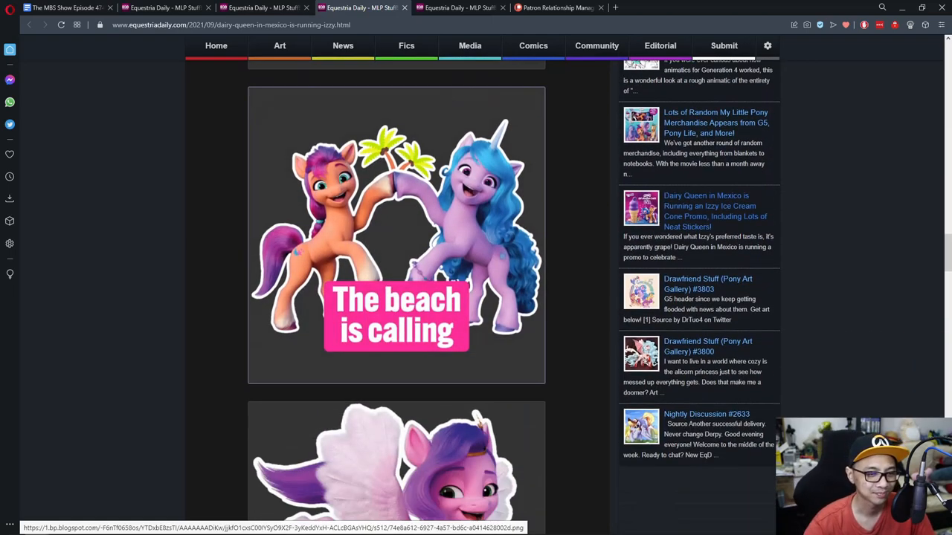
scroll(down, 3)
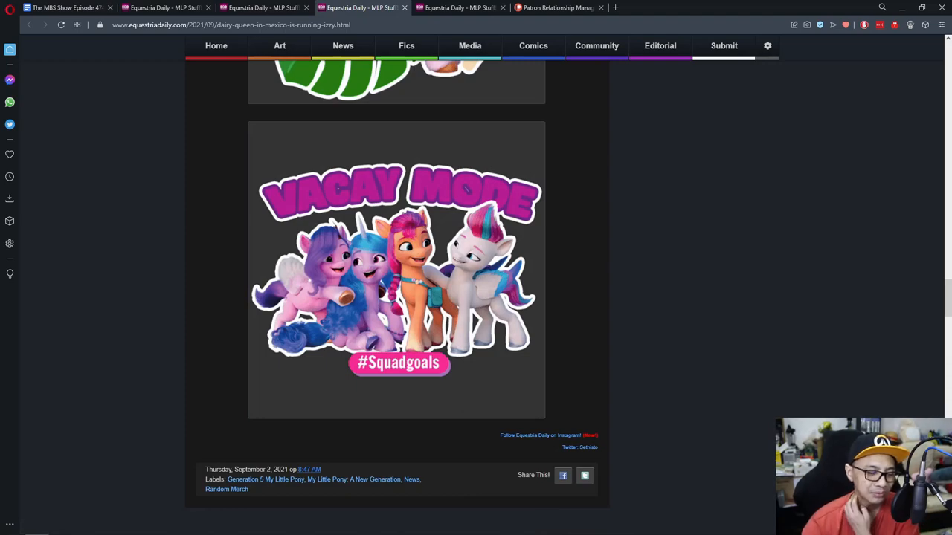
scroll(down, 3)
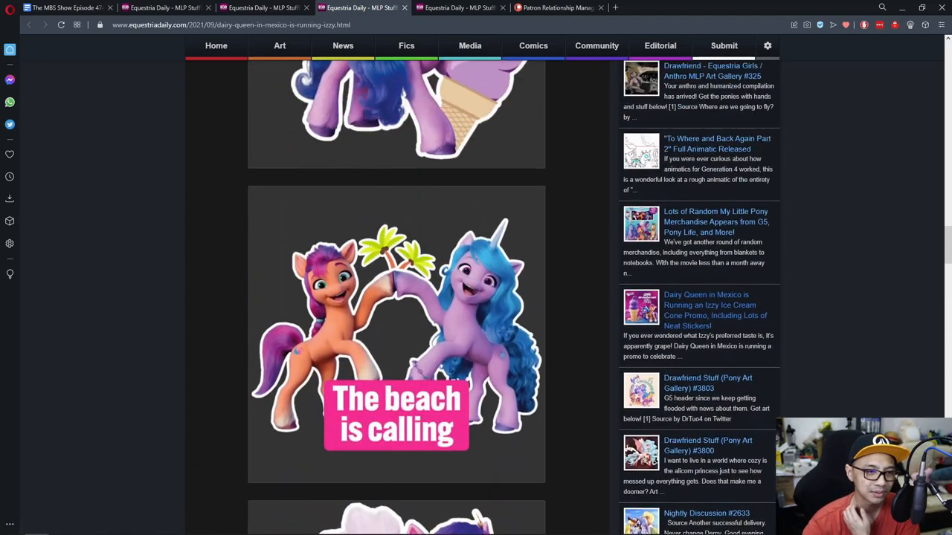
scroll(down, 3)
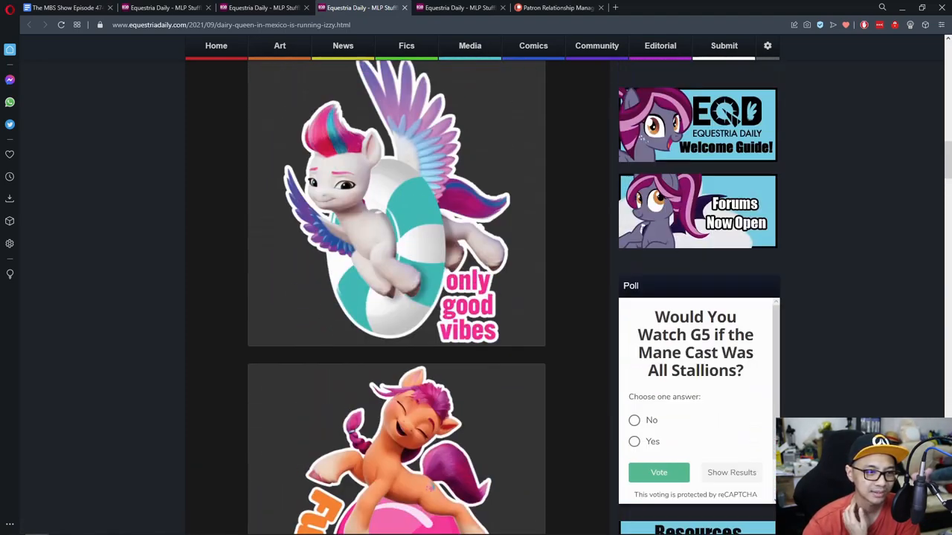
scroll(down, 3)
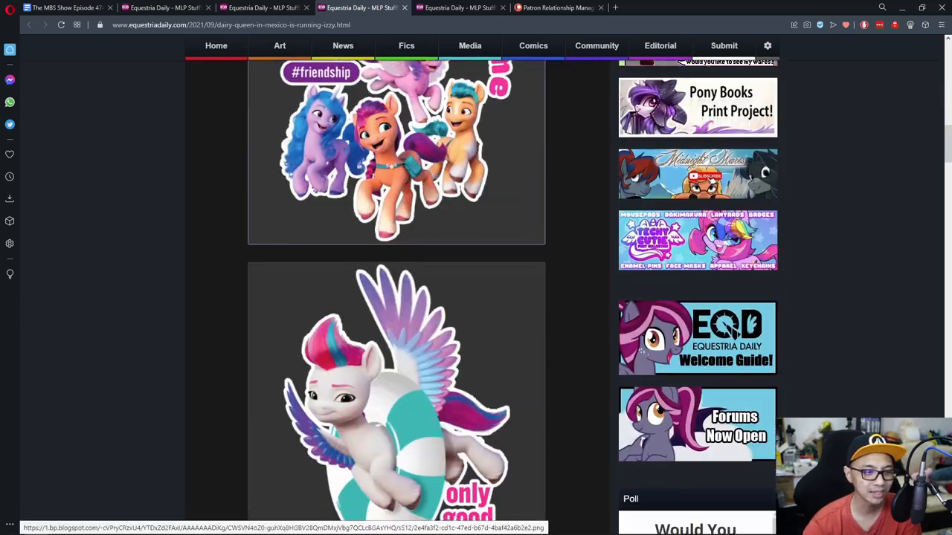
scroll(down, 3)
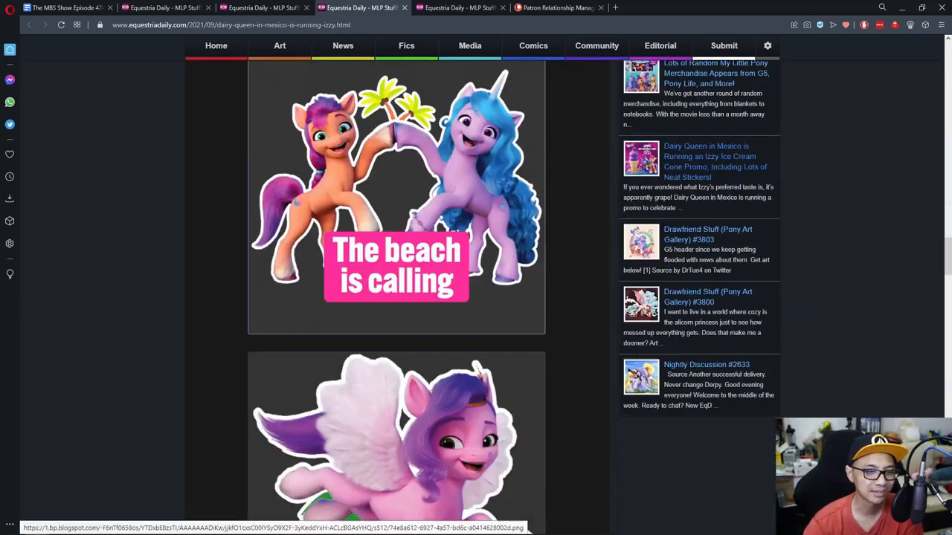
scroll(down, 3)
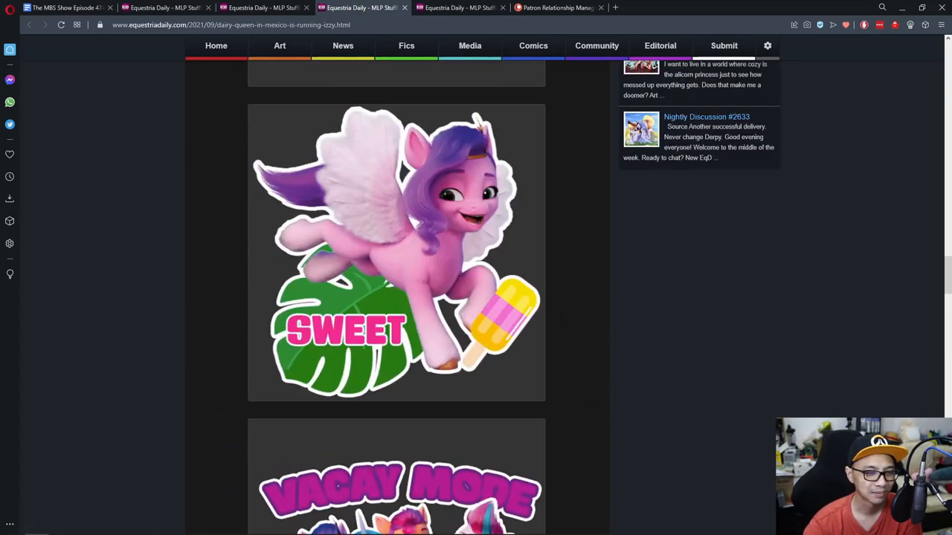
scroll(down, 3)
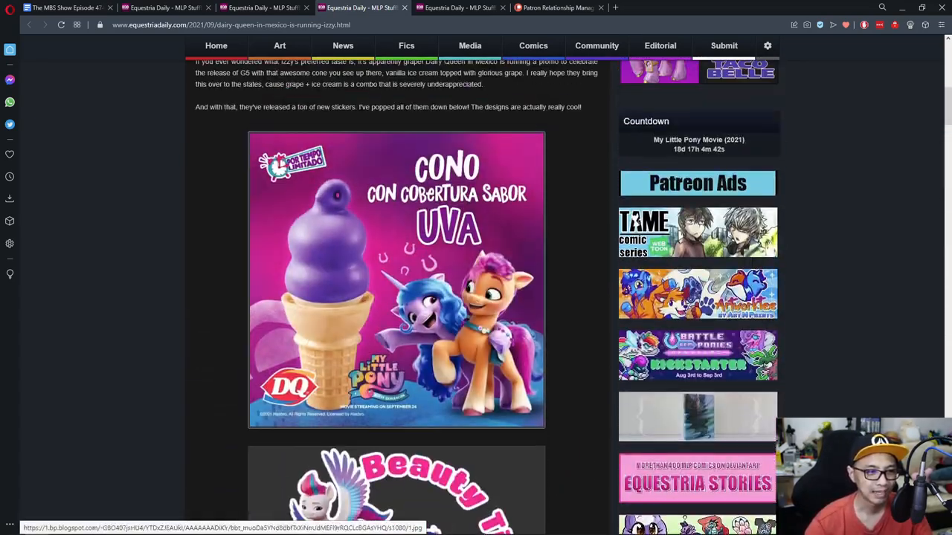
scroll(up, 3)
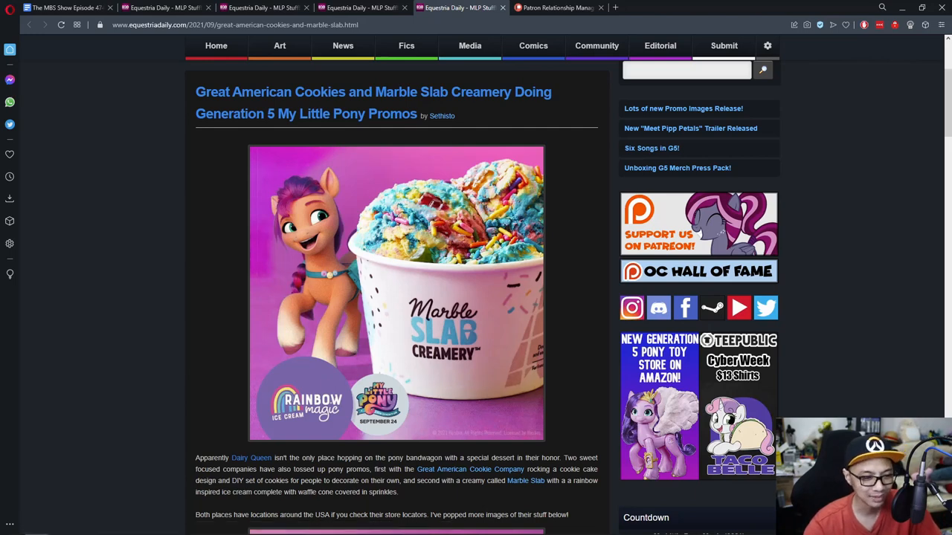
Step: Scroll further down to the rainbow ice cream bowl and cookie kit banner
scroll(down, 3)
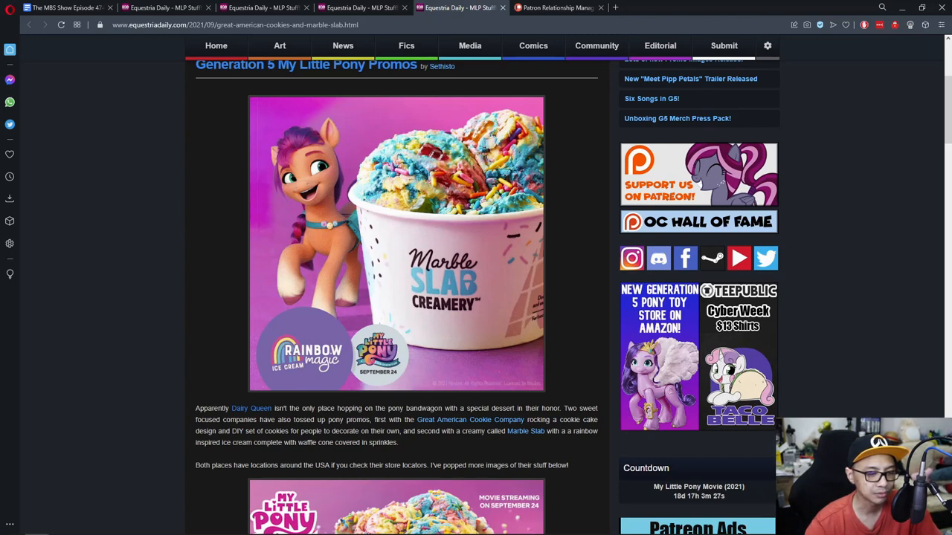
scroll(down, 3)
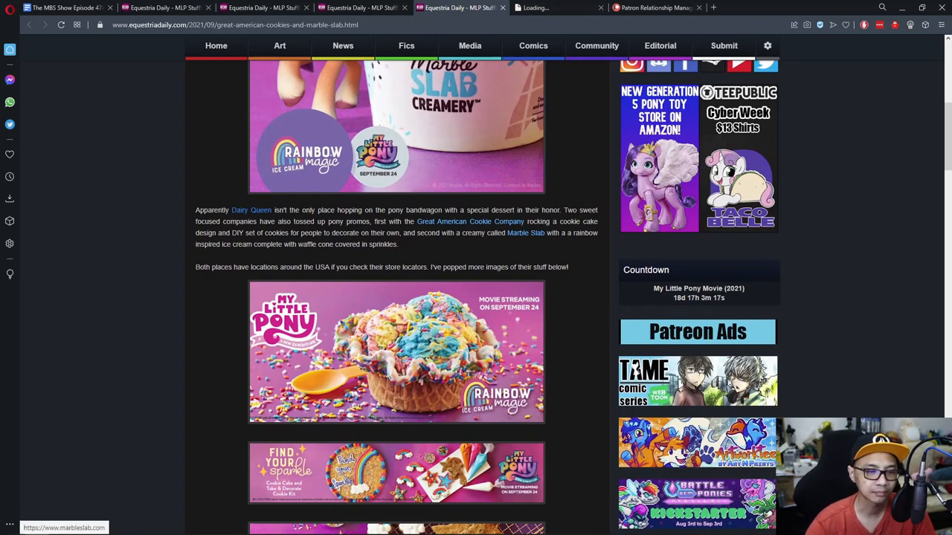
Step: Open the Great American Cookies and Marble Slab sites in new tabs, check each, then return to the post
click(470, 220)
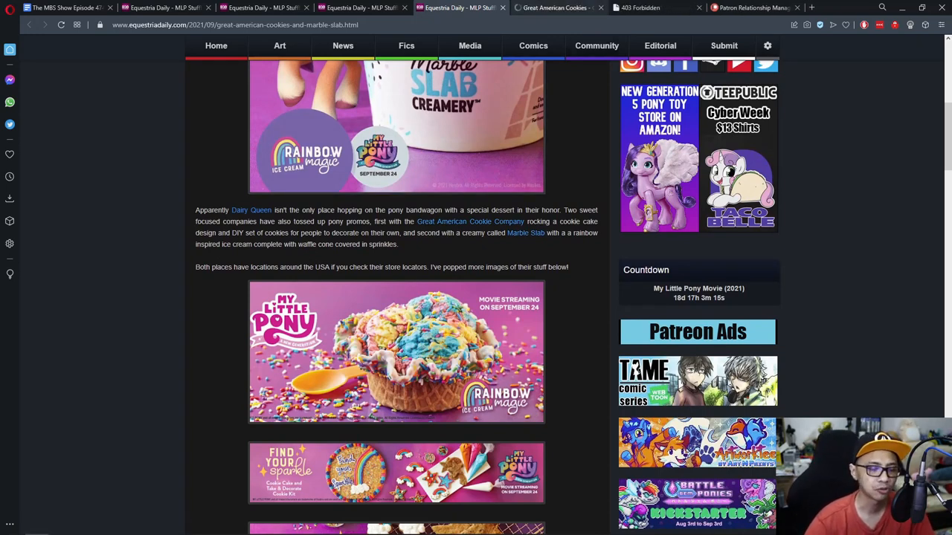
click(469, 221)
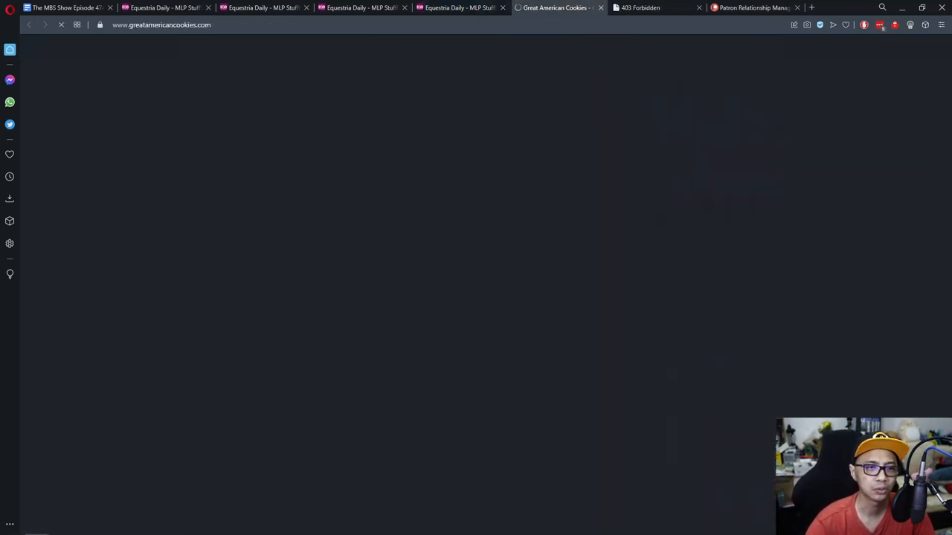
click(654, 8)
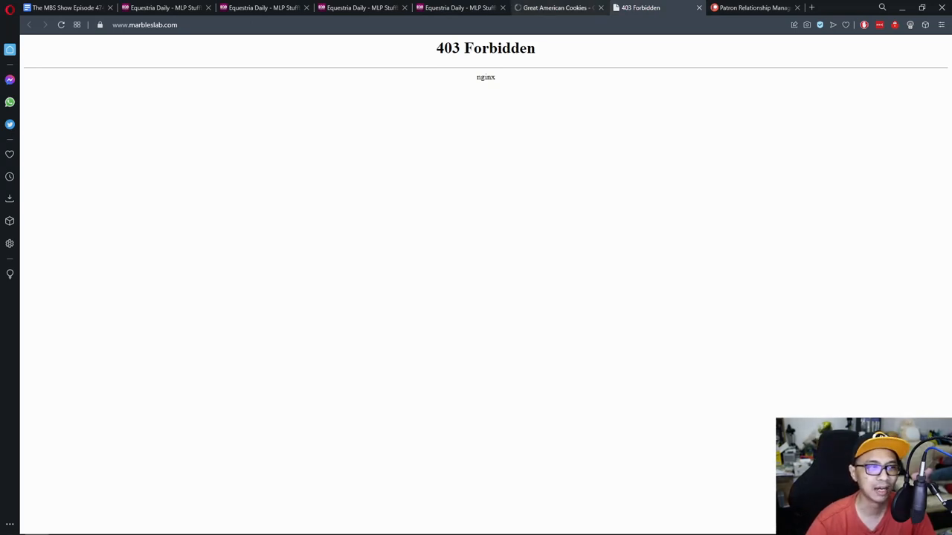
click(557, 7)
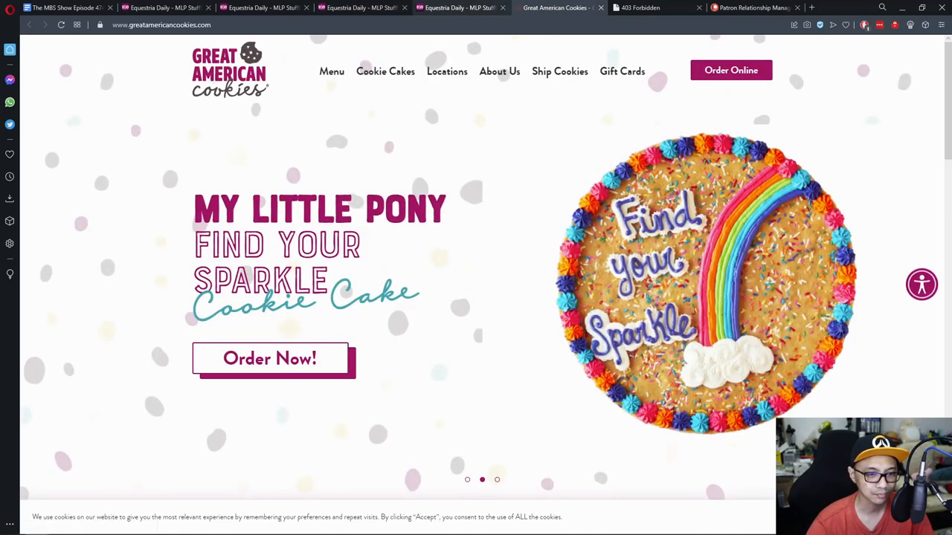
click(461, 8)
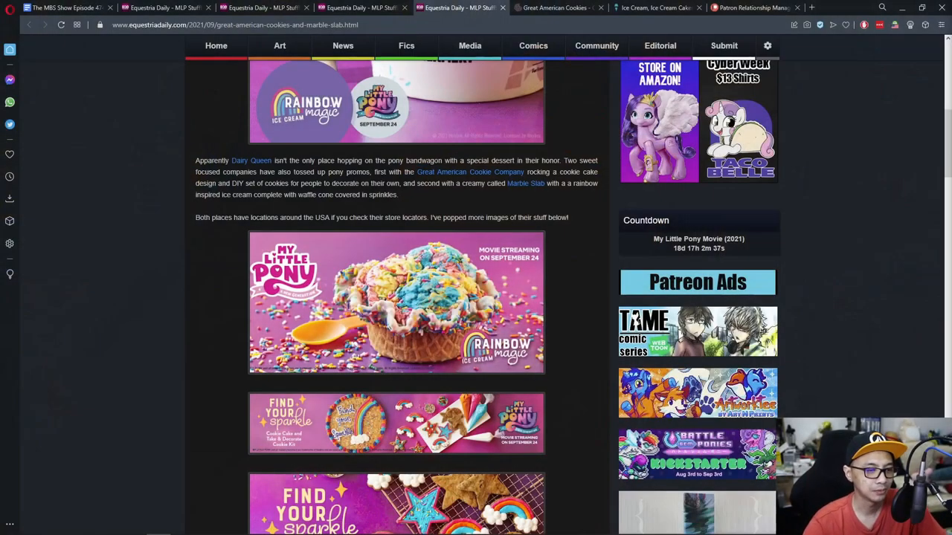
Step: Switch to the Great American Cookies tab showing the Find Your Sparkle cookie cake
scroll(down, 3)
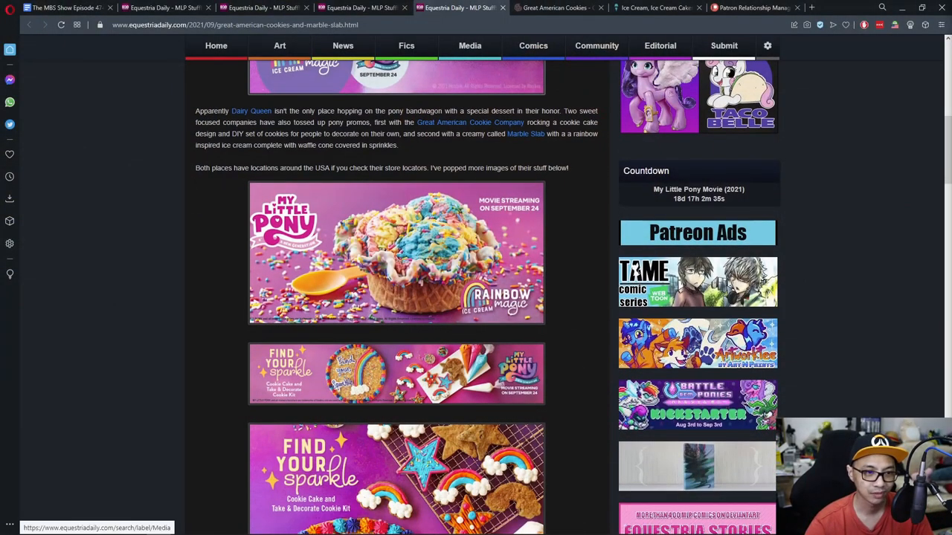
click(554, 7)
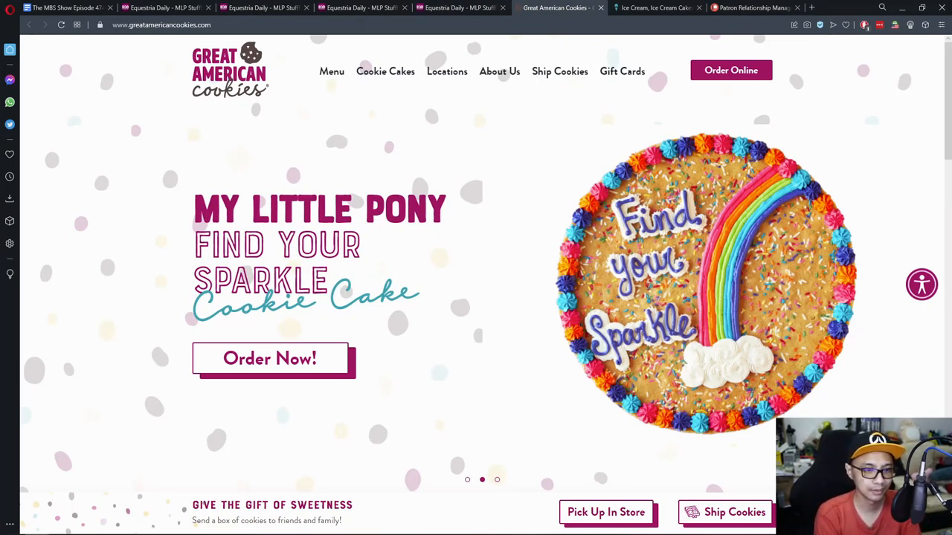
Step: Browse the Great American Cookies home page footer, open Locations, and go back to the post
scroll(down, 3)
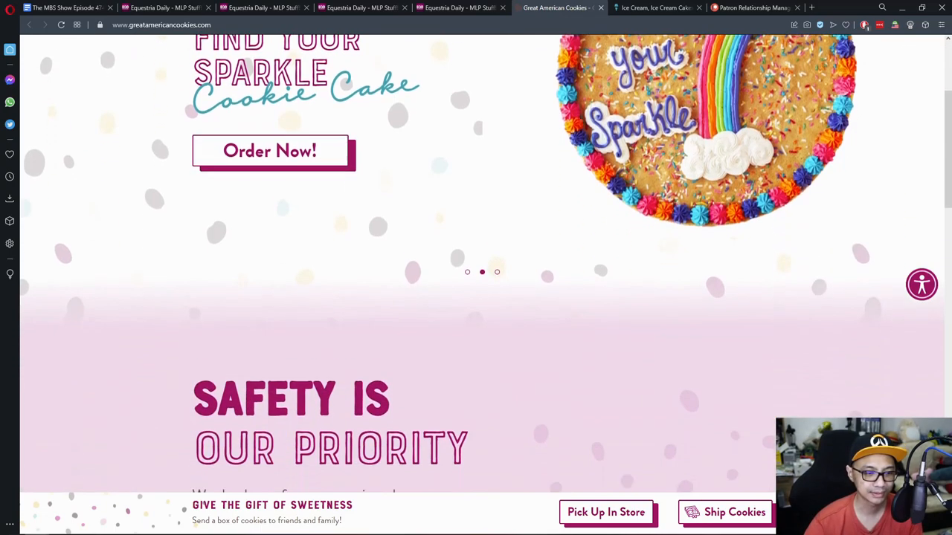
scroll(down, 3)
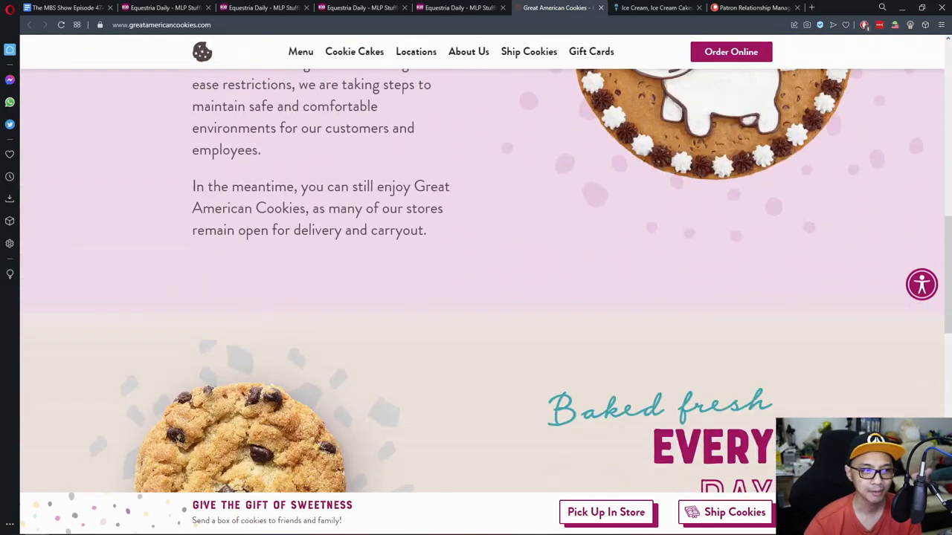
scroll(down, 3)
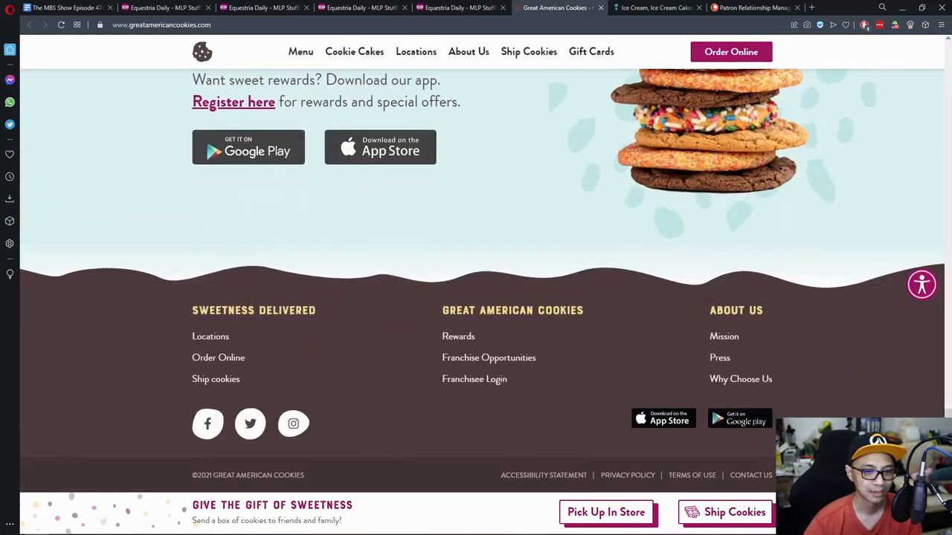
scroll(up, 3)
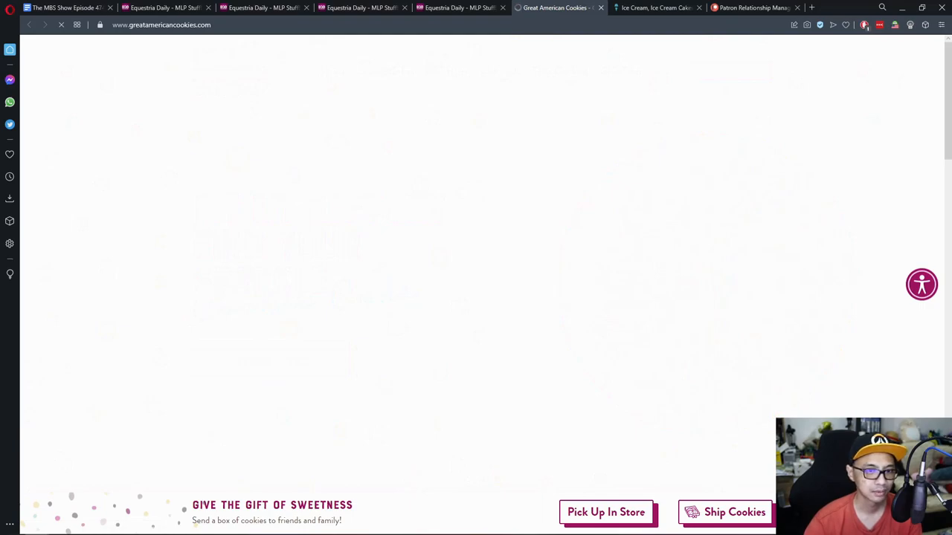
click(605, 512)
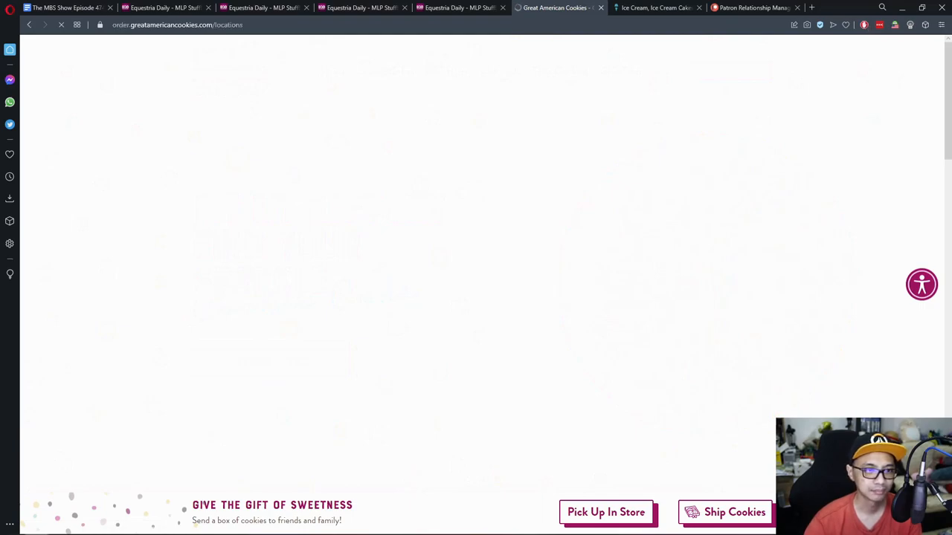
click(458, 8)
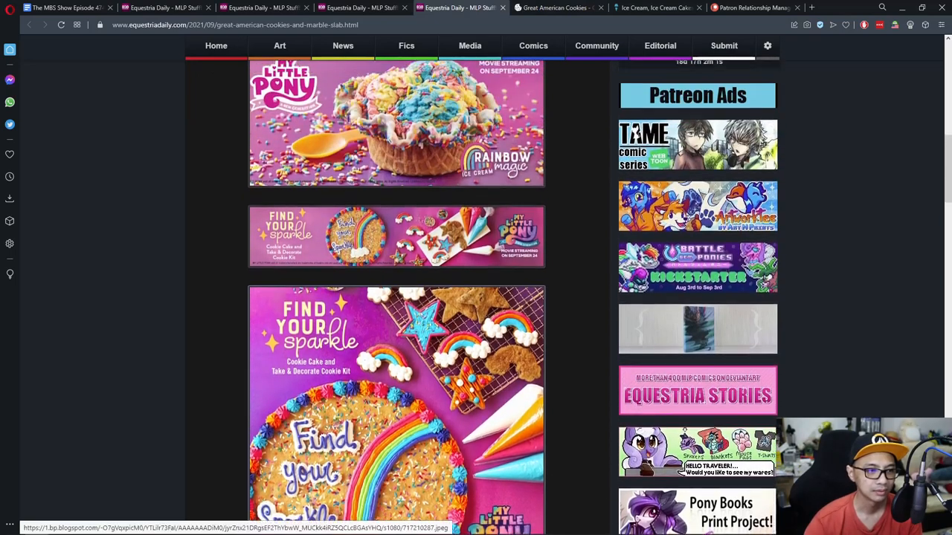
Step: Scroll through the post's promo images, then view the Great American Cookies store locations map
scroll(down, 3)
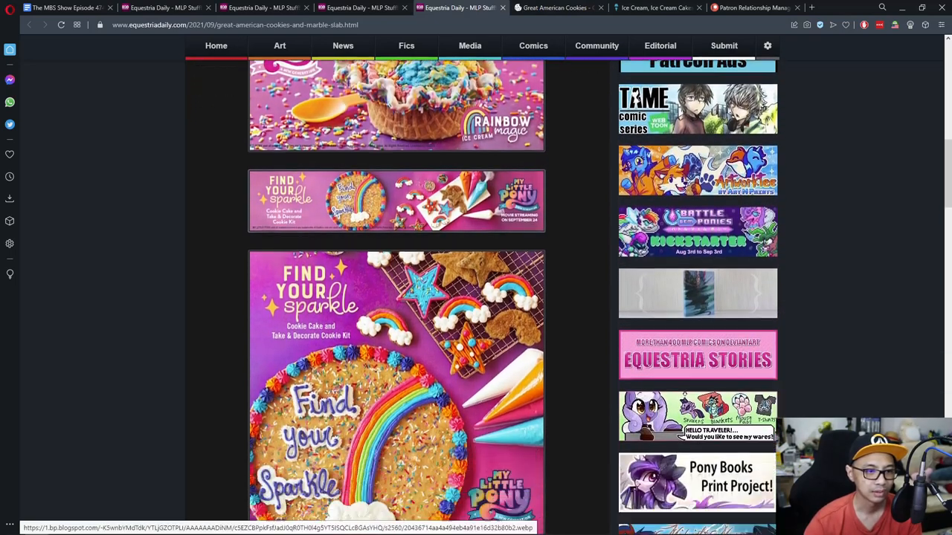
scroll(down, 3)
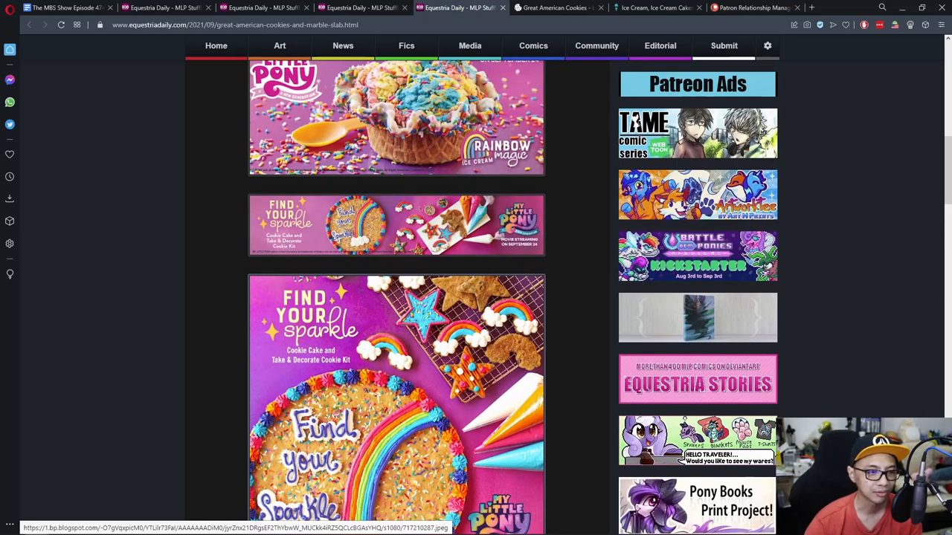
scroll(down, 3)
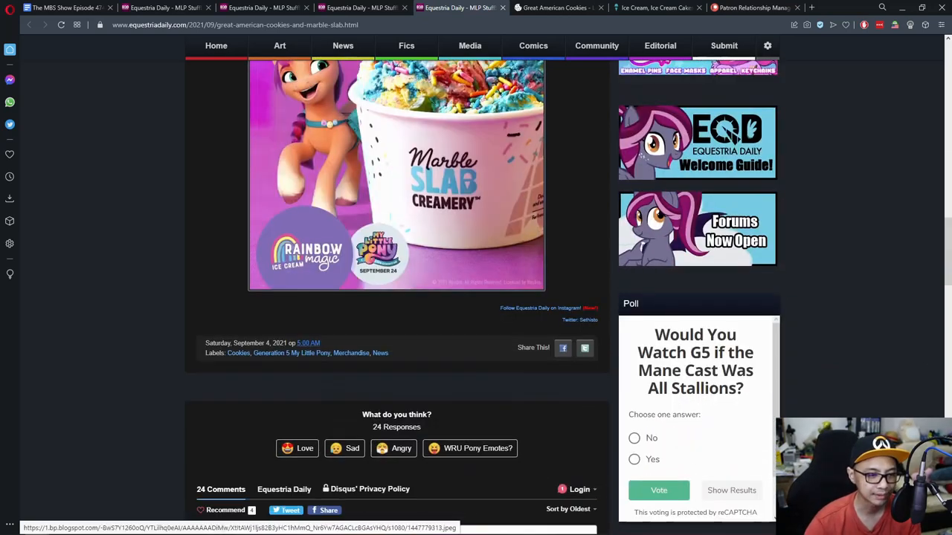
scroll(down, 3)
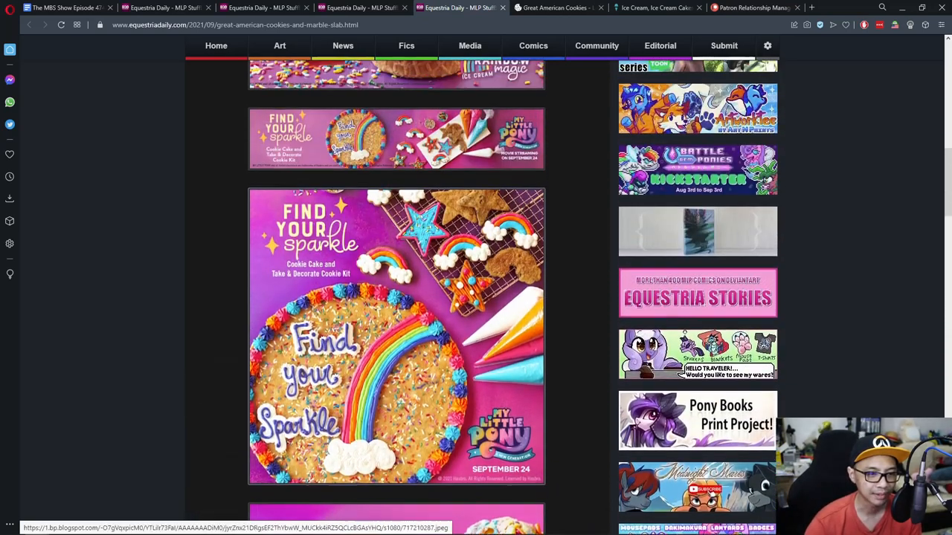
click(554, 7)
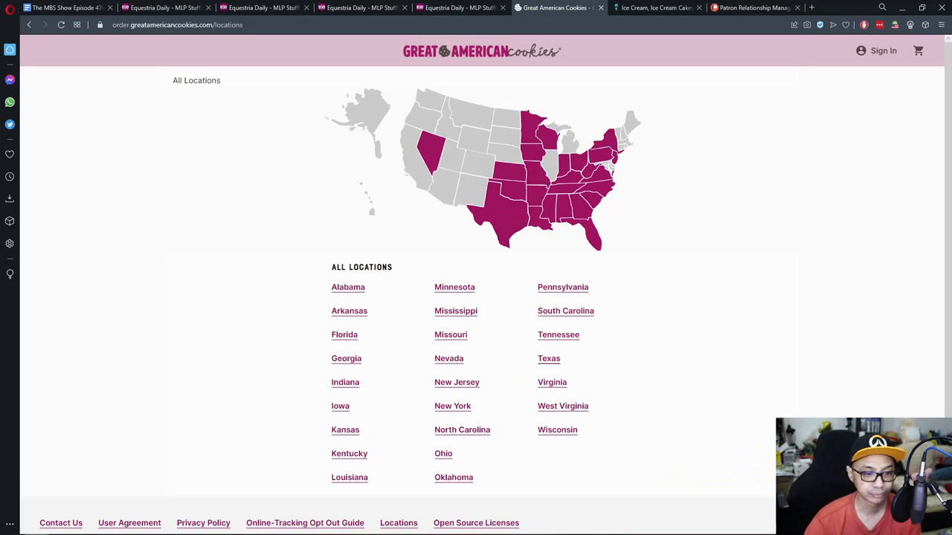
Step: Close the Great American Cookies locations tab to return to the Equestria Daily post
click(549, 359)
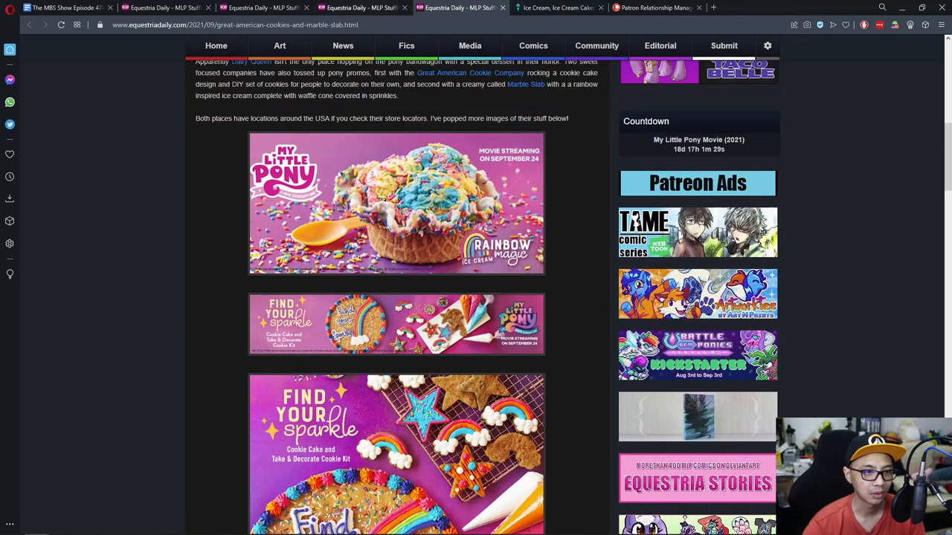
Step: Switch to the Marble Slab Creamery tab and scroll its home page
click(554, 7)
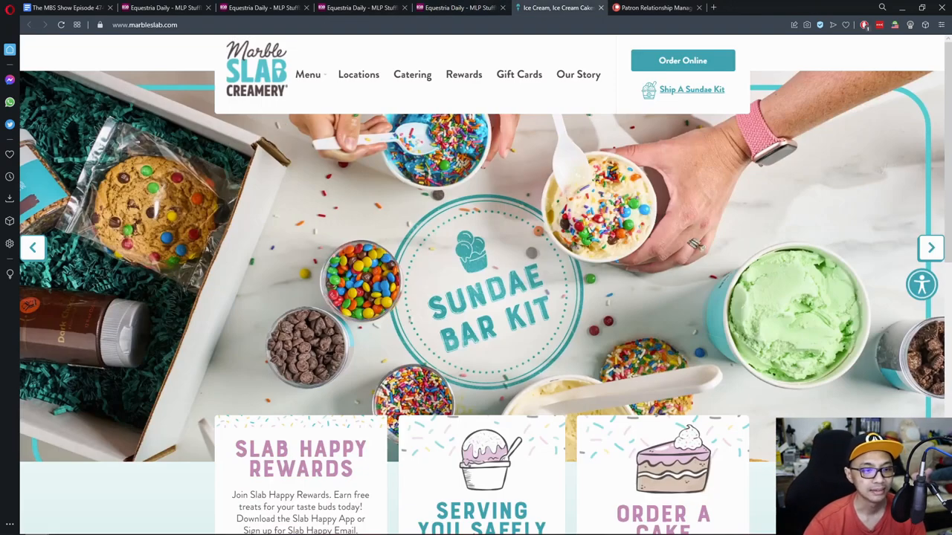
scroll(down, 3)
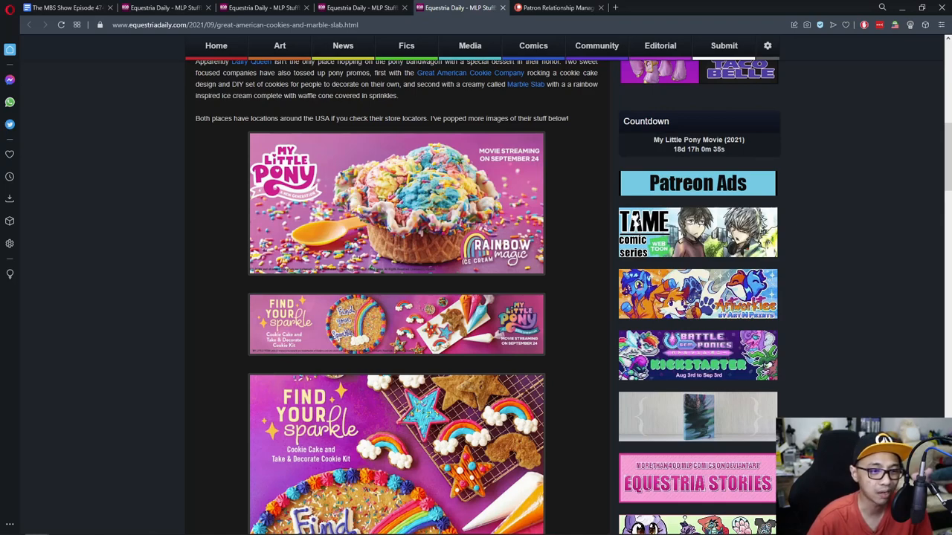
scroll(down, 3)
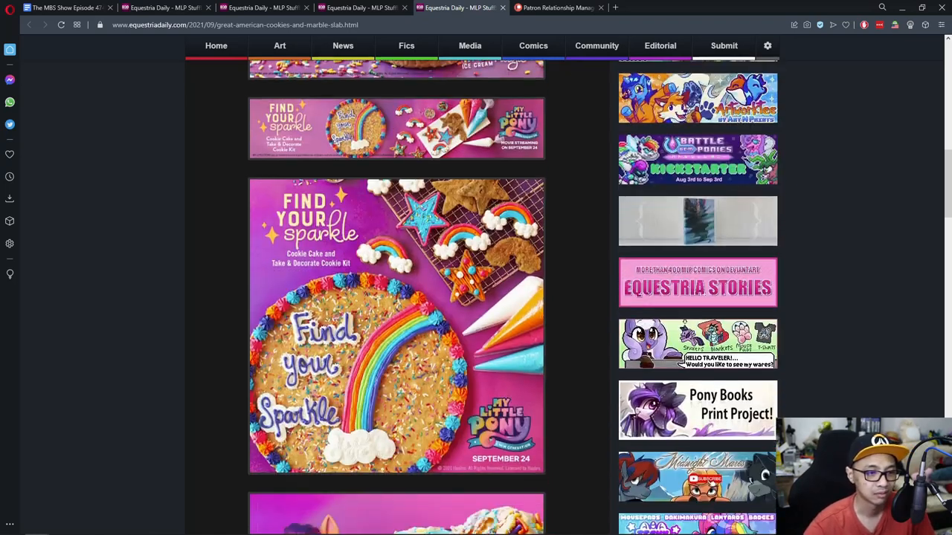
scroll(down, 3)
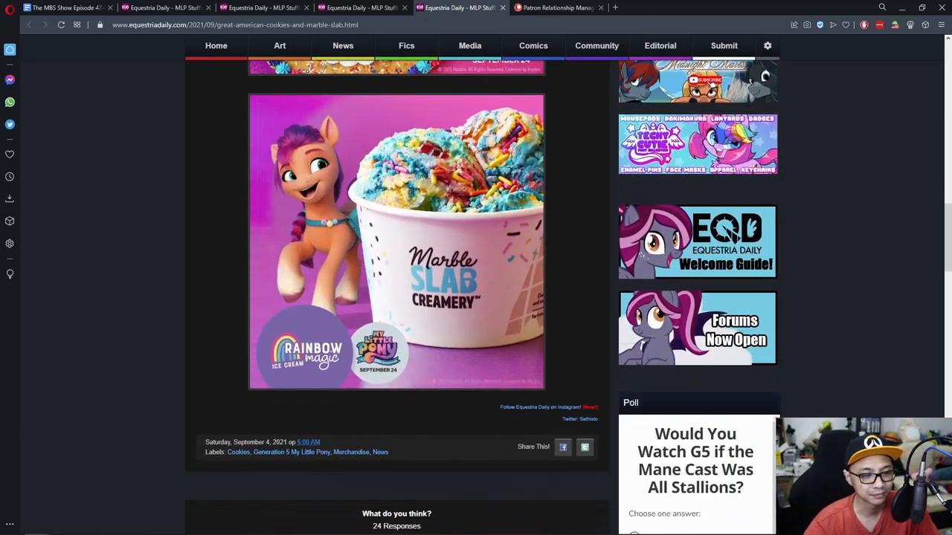
scroll(up, 3)
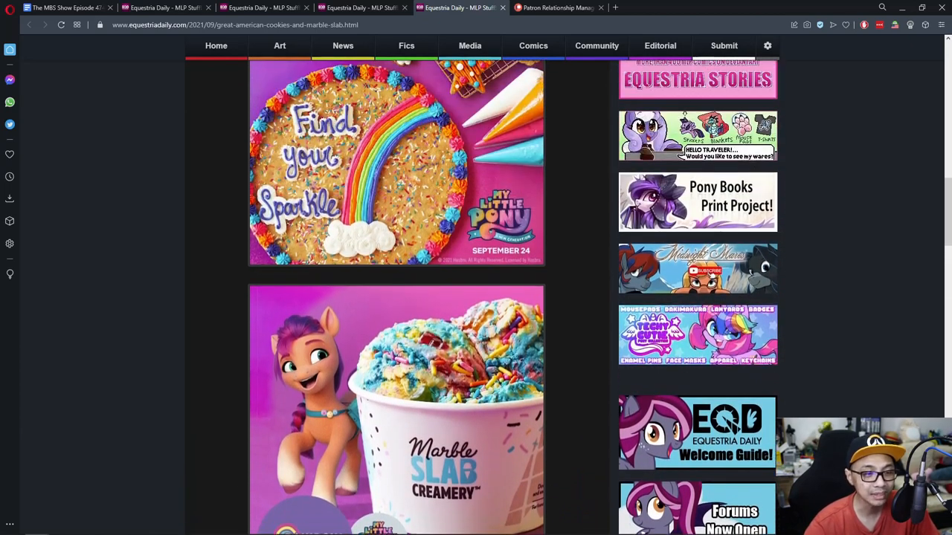
scroll(up, 3)
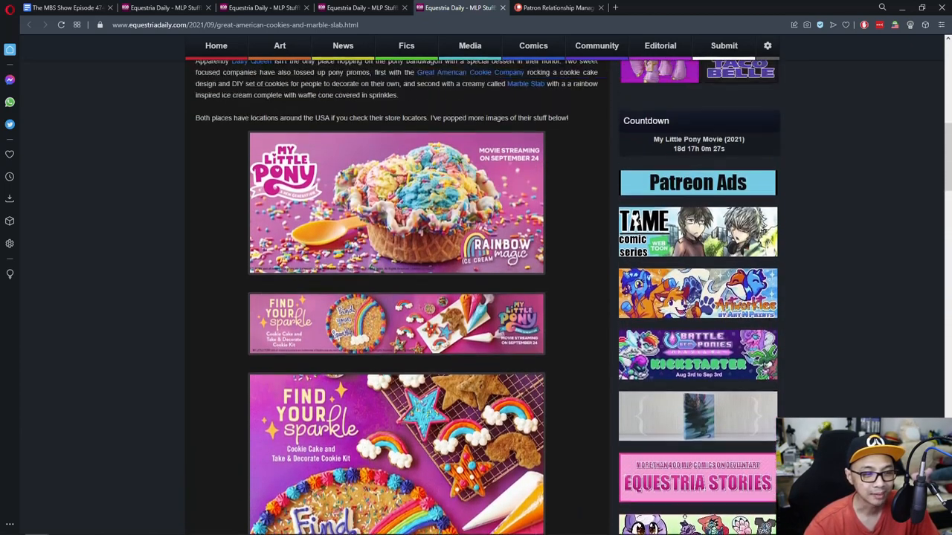
scroll(down, 3)
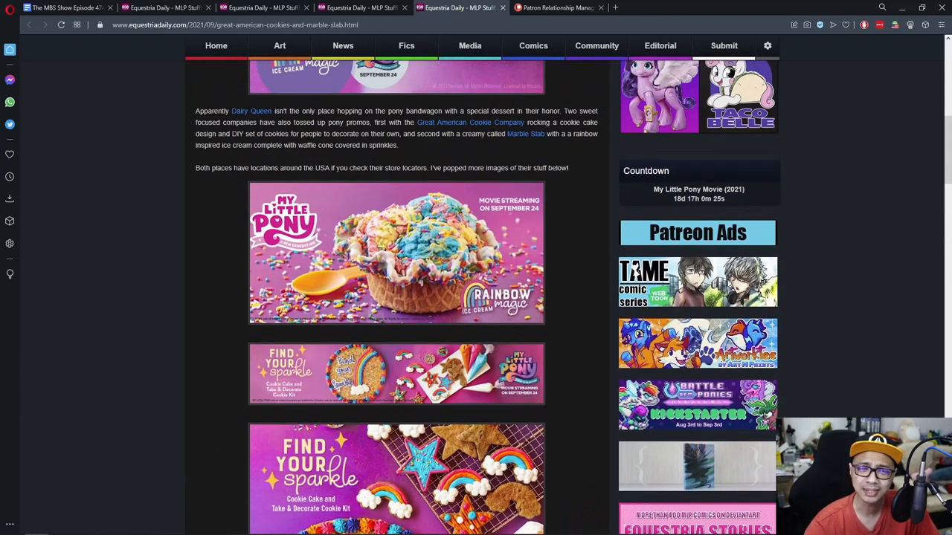
scroll(down, 3)
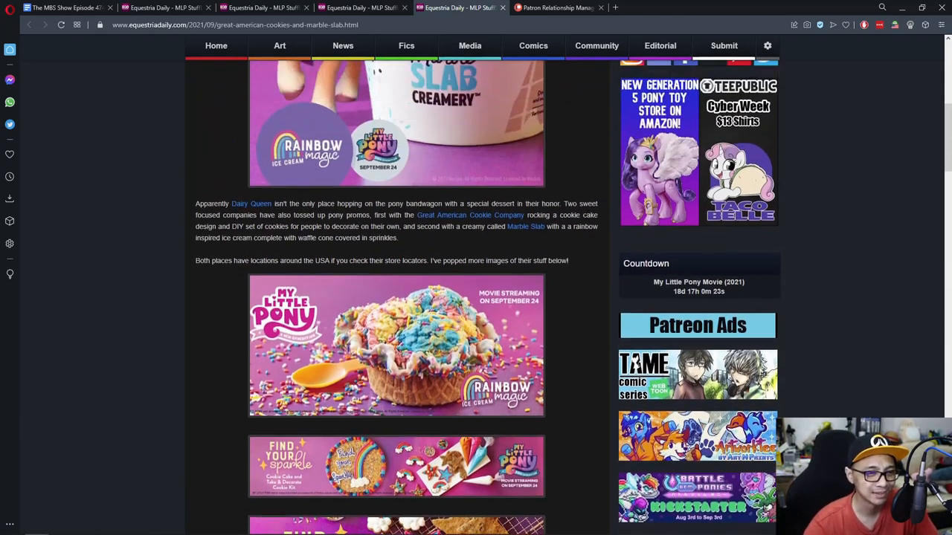